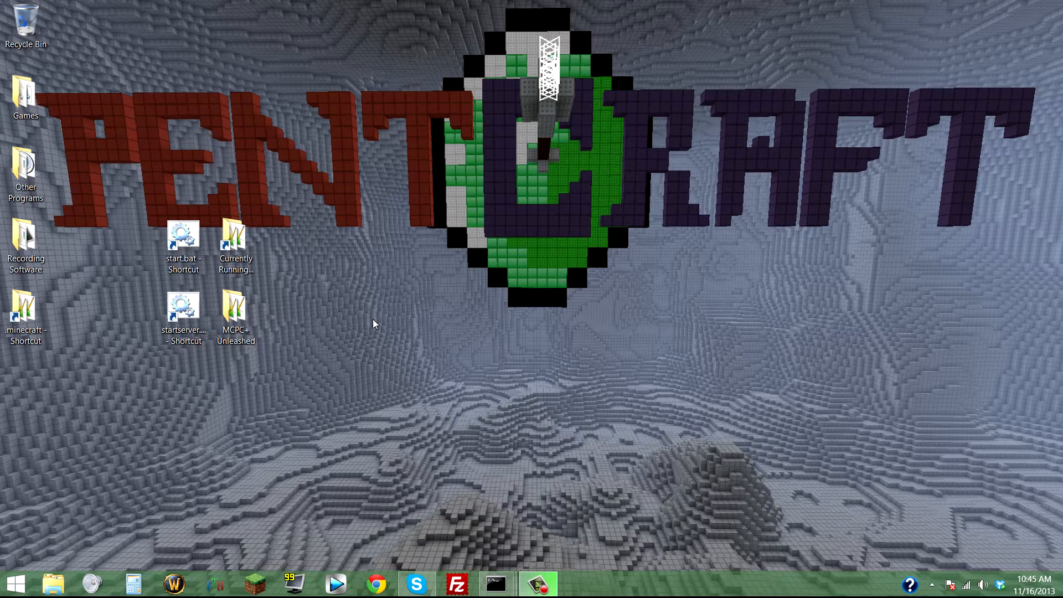
mouse_move(3, 200)
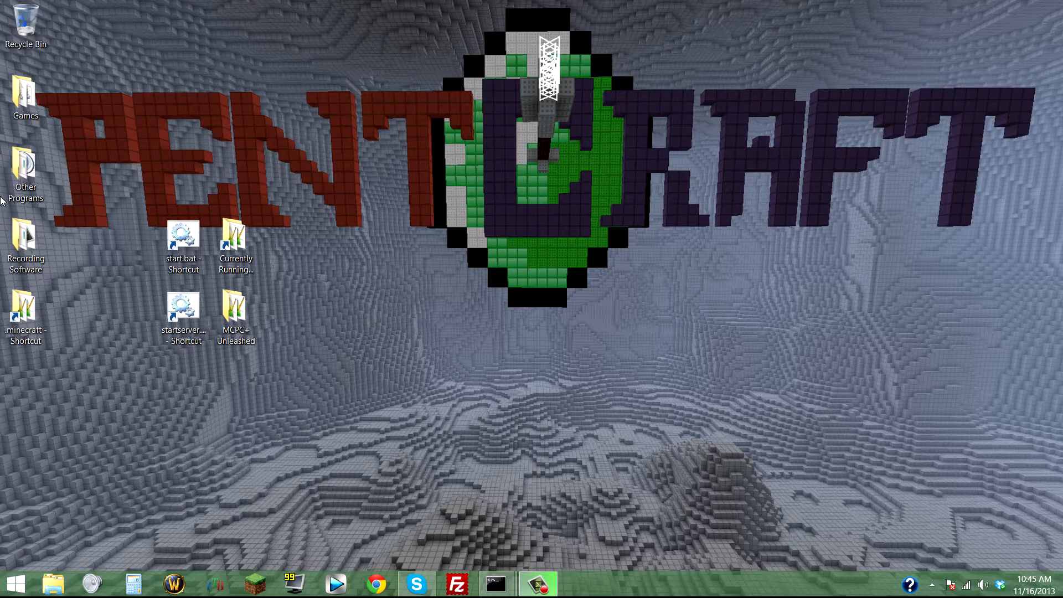
mouse_move(462, 298)
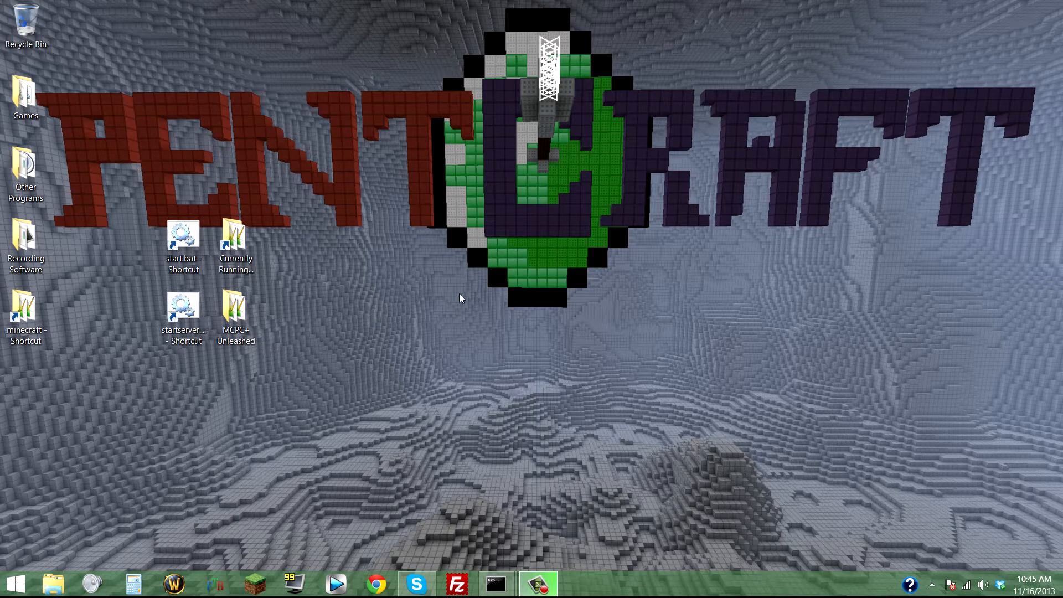
Open the minecraft folder from its desktop shortcut, then close that window
left_click(25, 319)
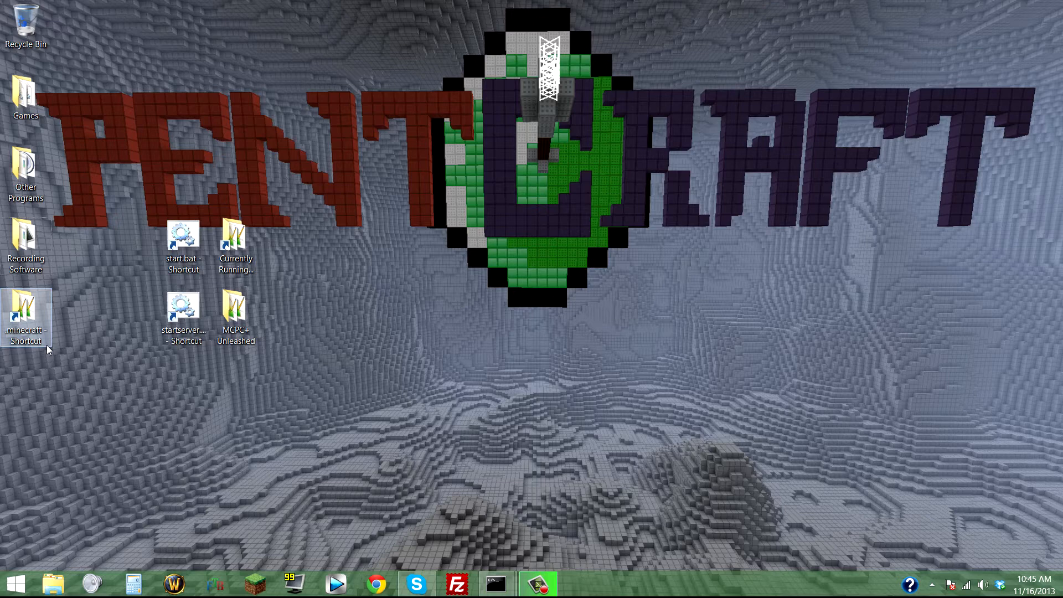
double_click(24, 320)
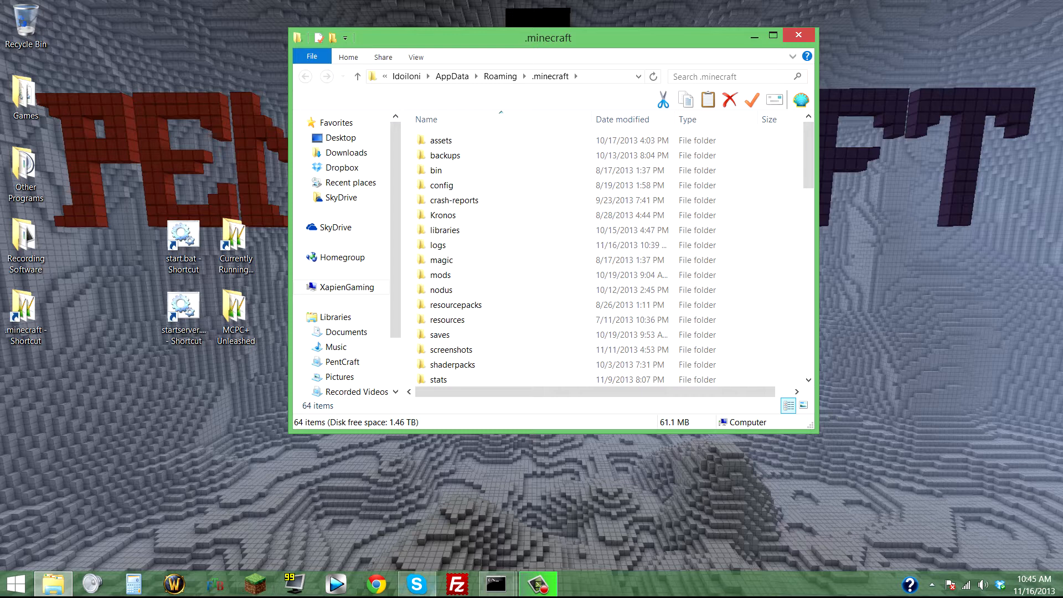
left_click(440, 334)
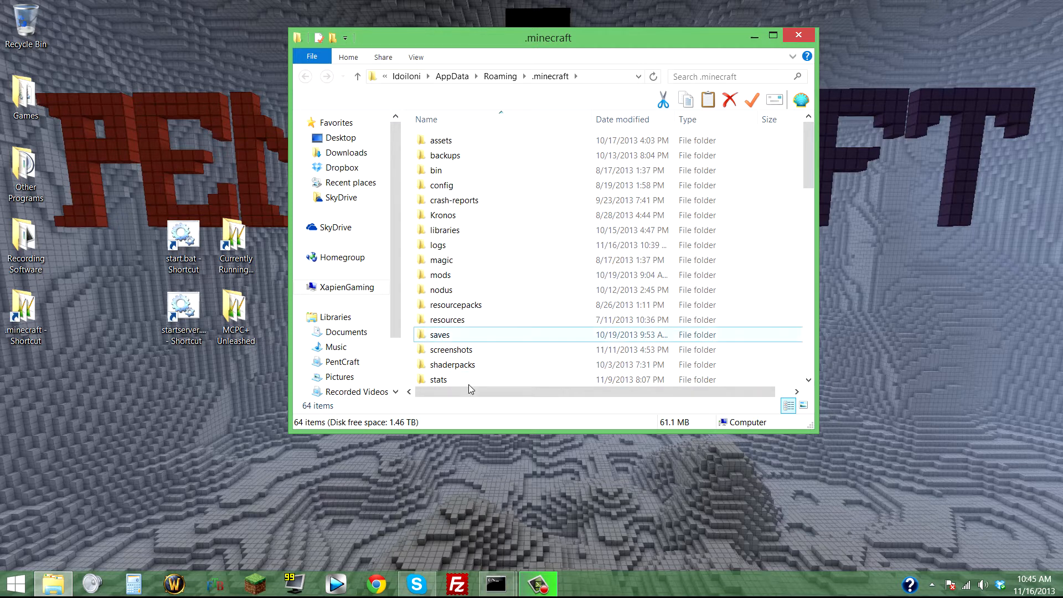
left_click(447, 319)
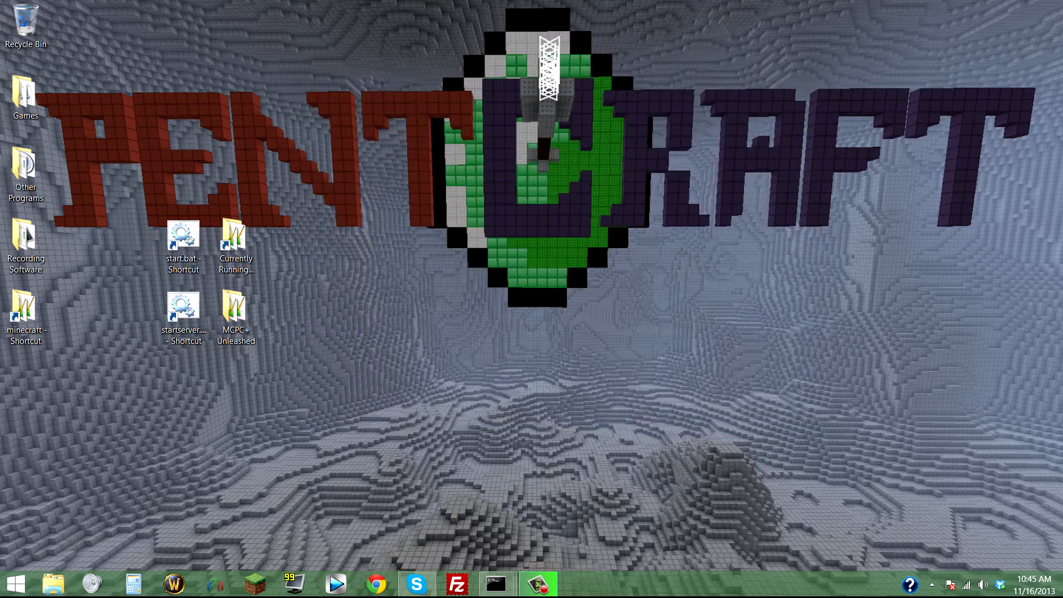
Browse through Computer, C:, Users, the user folder, AppData and Roaming to .minecraft
left_click(12, 583)
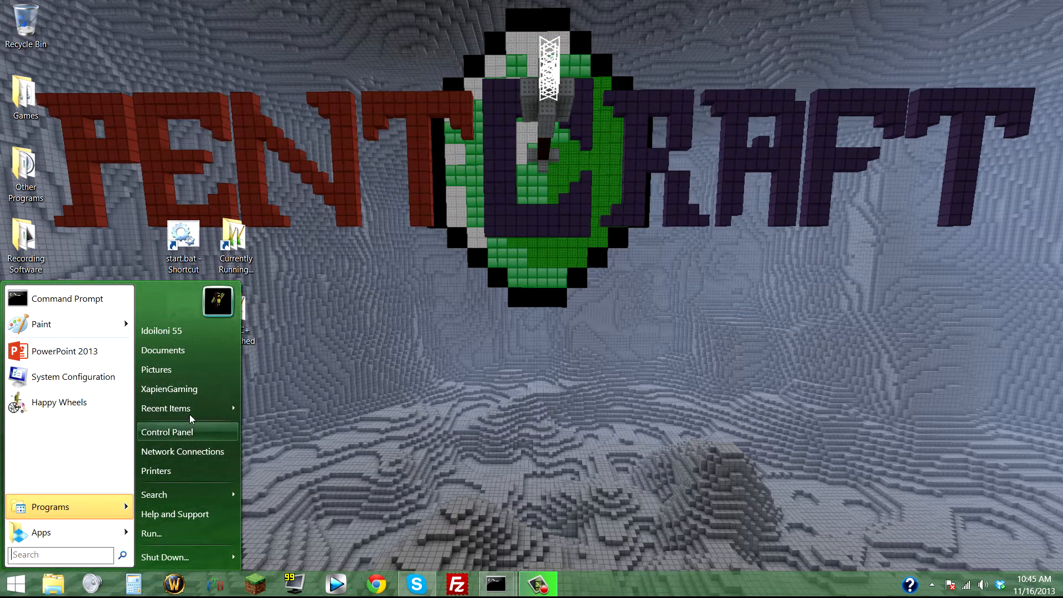
left_click(169, 388)
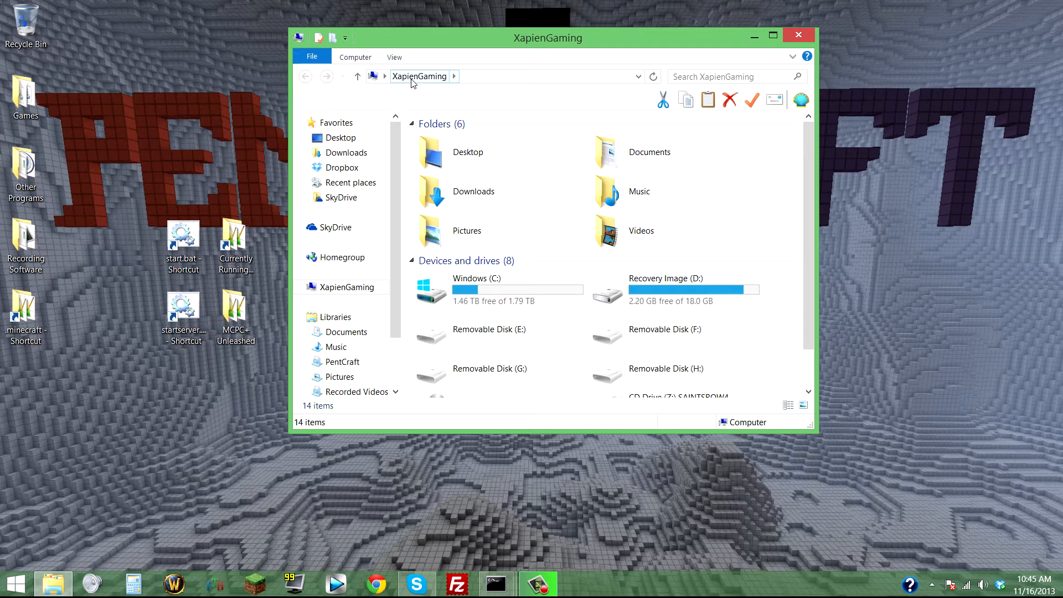
double_click(477, 290)
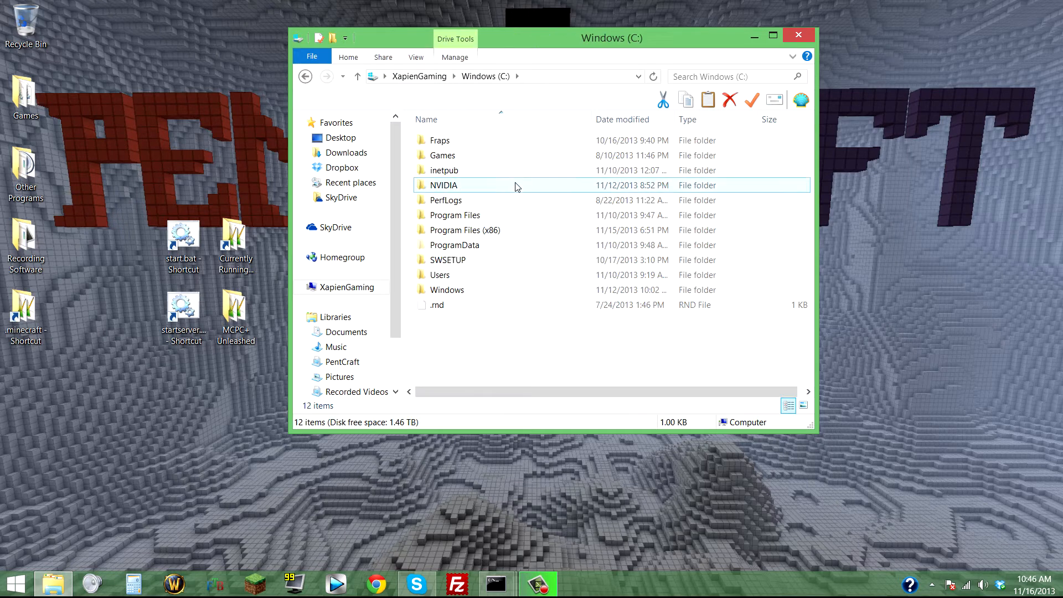
double_click(440, 274)
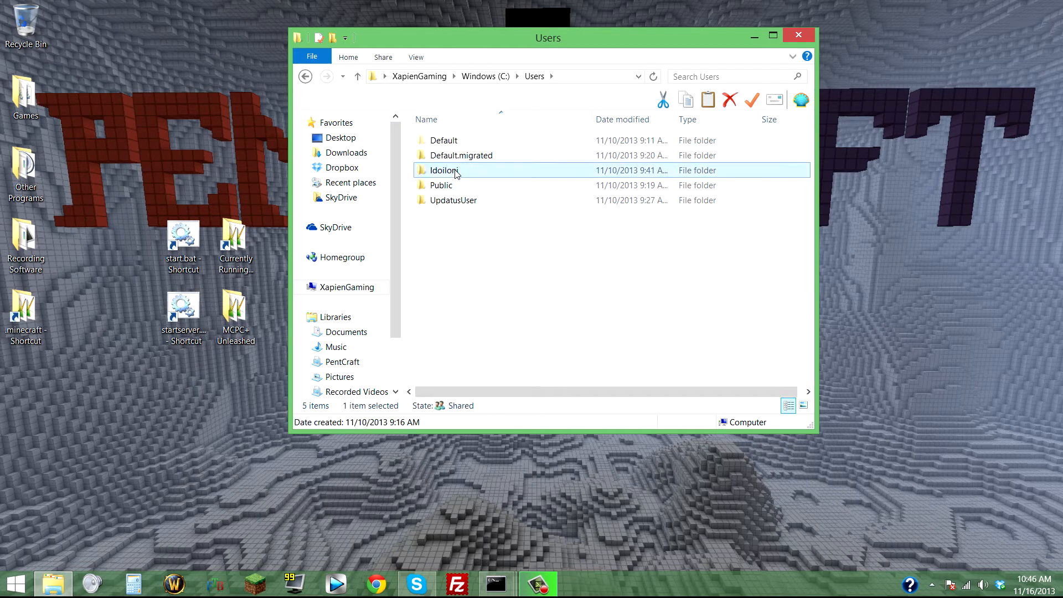
double_click(445, 170)
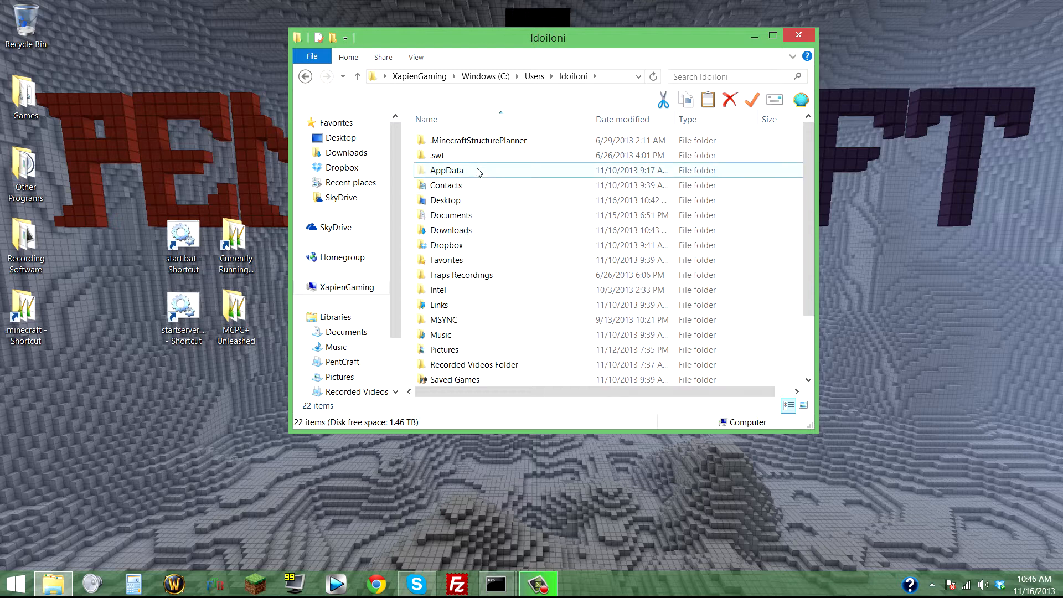
double_click(446, 170)
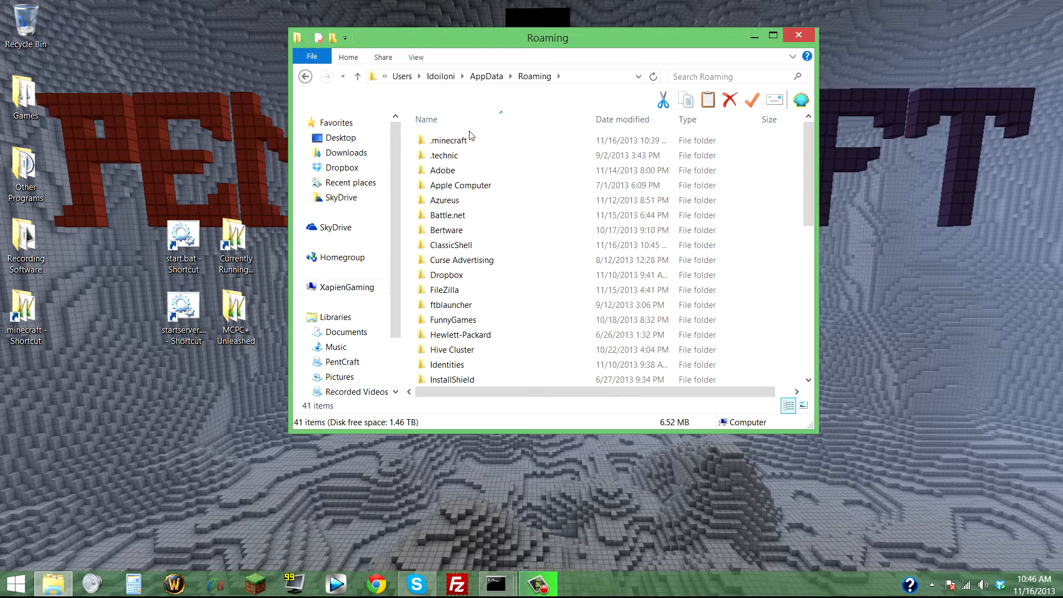
double_click(449, 140)
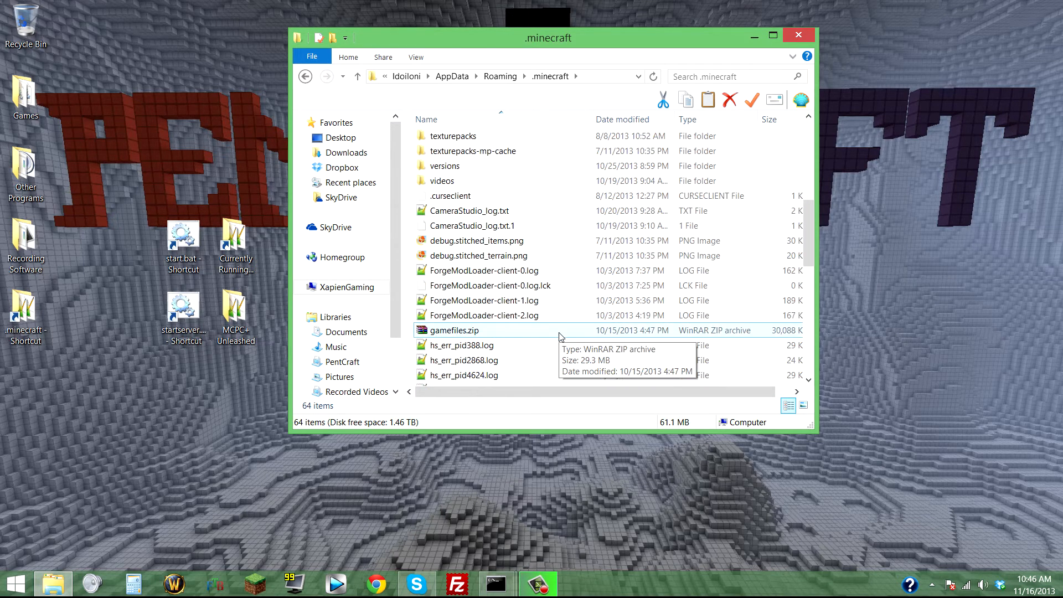
scroll("up", 3)
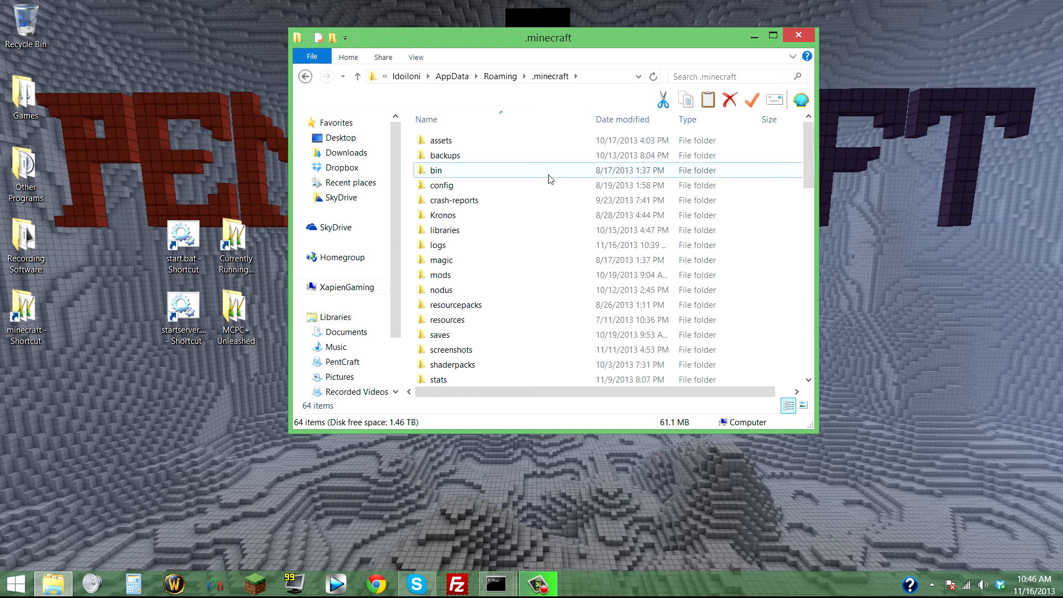
scroll("down", 3)
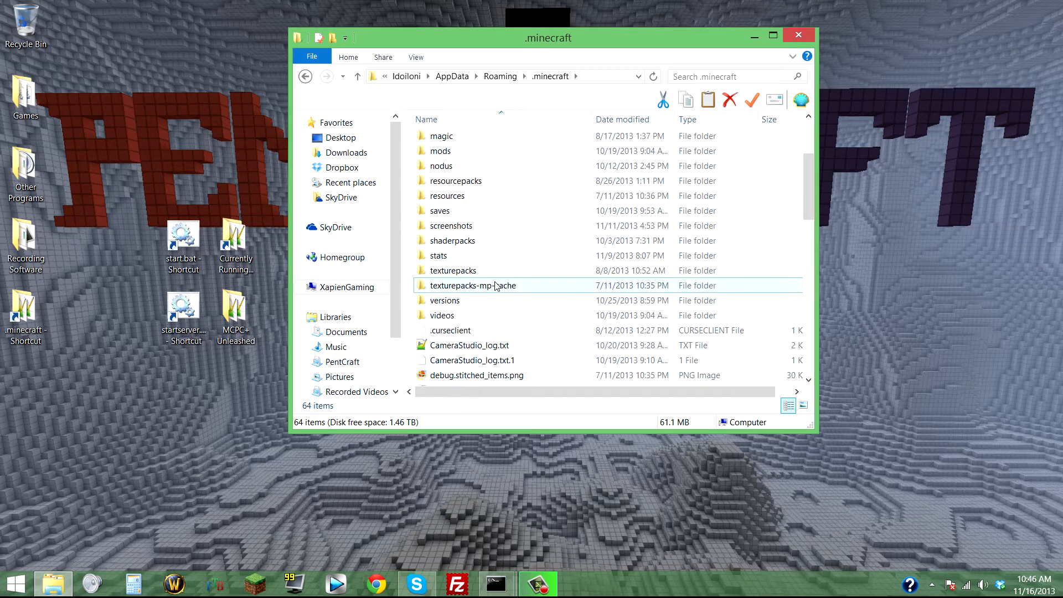
scroll("up", 3)
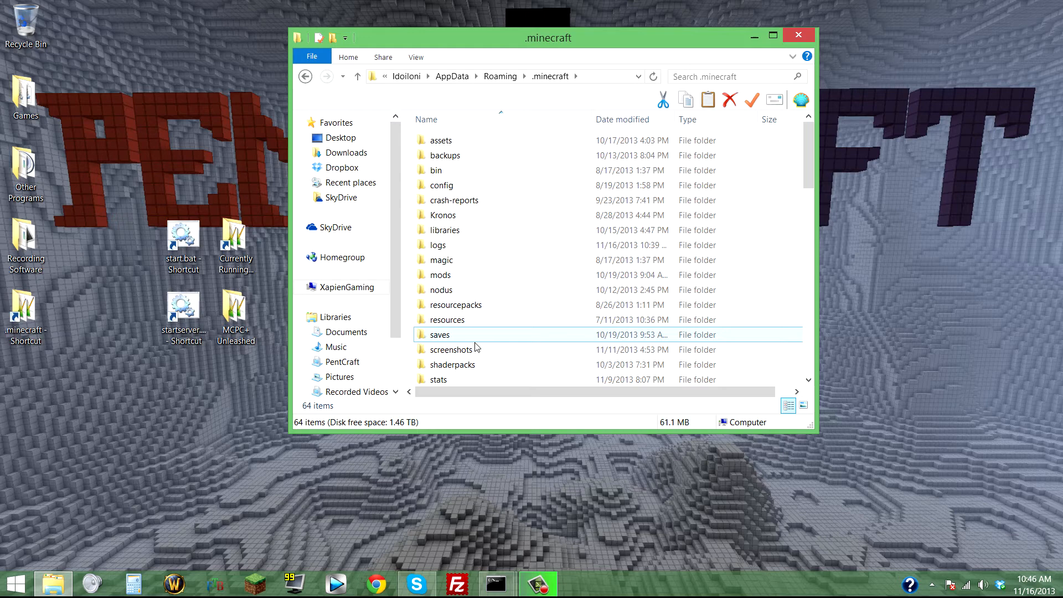
scroll("down", 3)
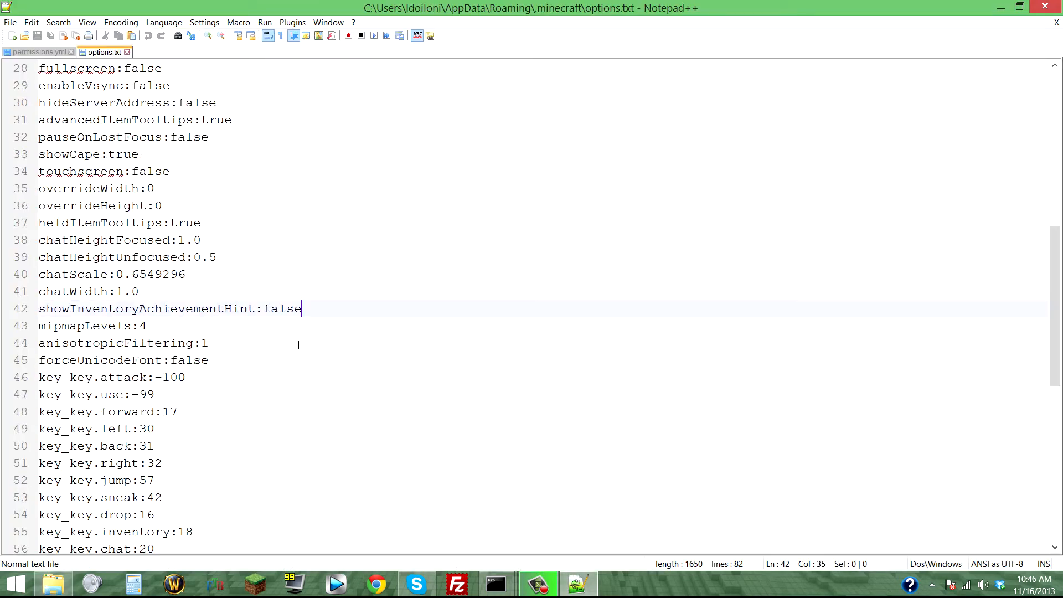
Scroll through options.txt and select showInventoryAchievementHint on line 42
scroll("up", 3)
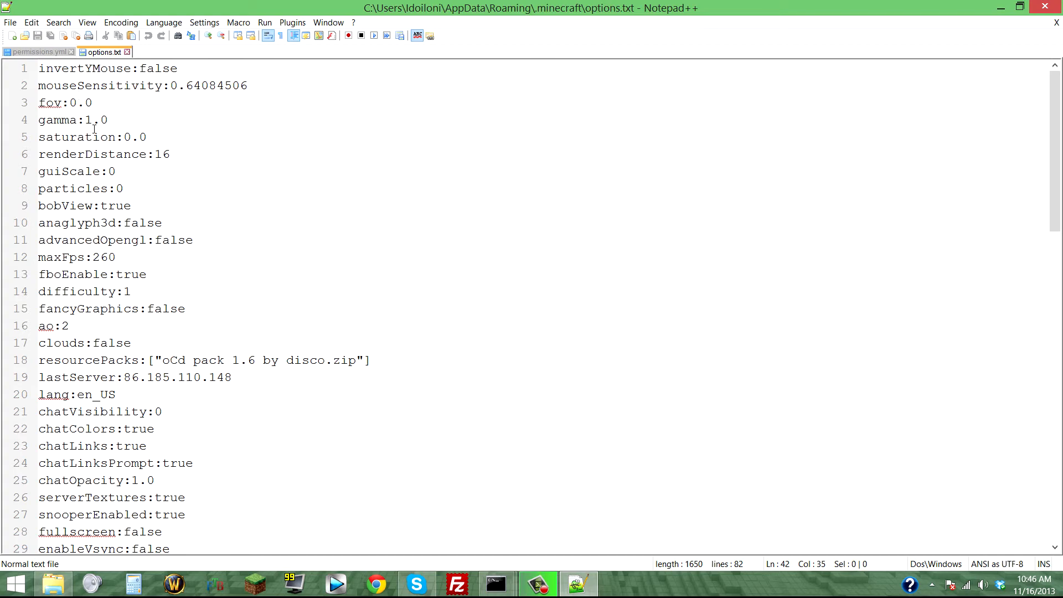
scroll("down", 3)
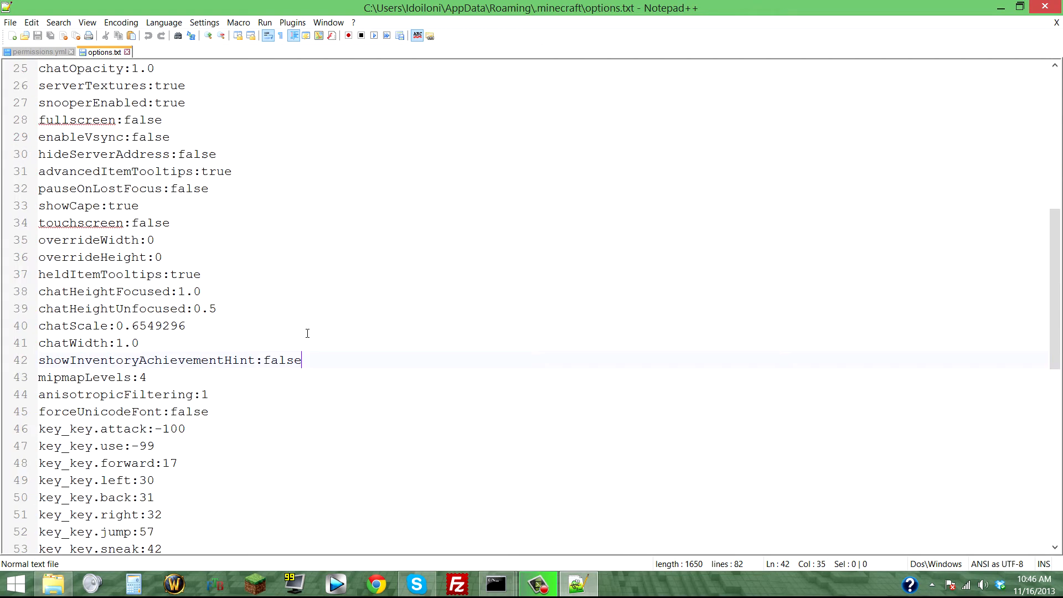
scroll("up", 3)
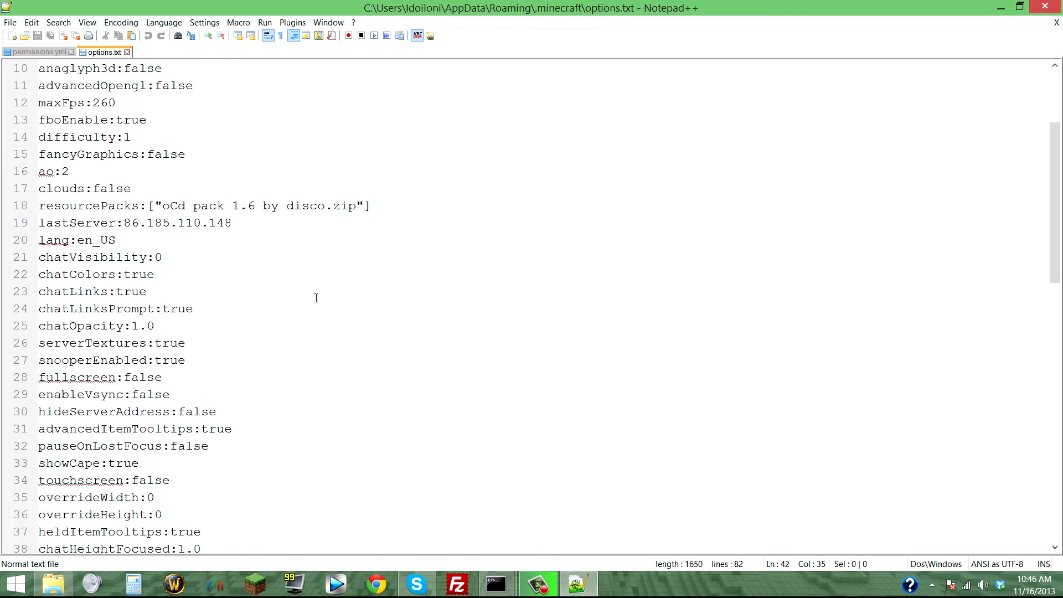
scroll("down", 3)
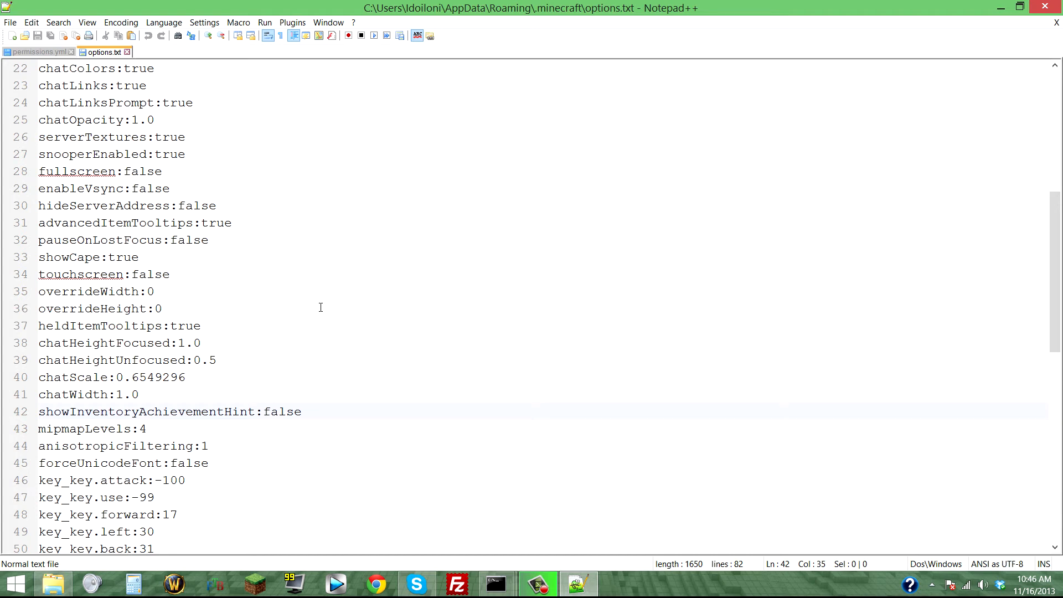
left_click(300, 411)
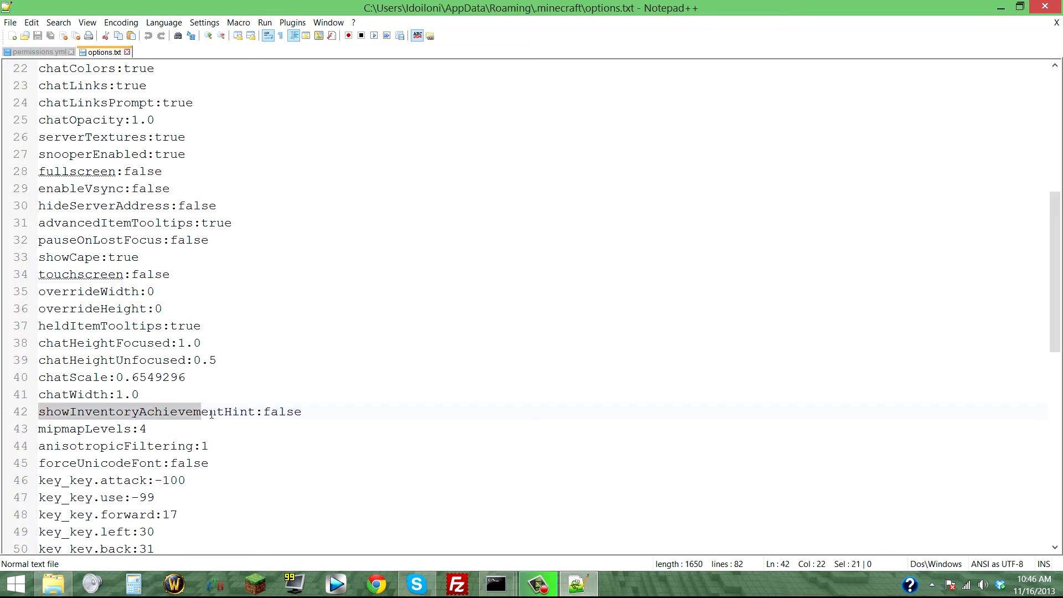
Replace the showInventoryAchievementHint value with true, then false, and switch back to the .minecraft window
left_click(294, 411)
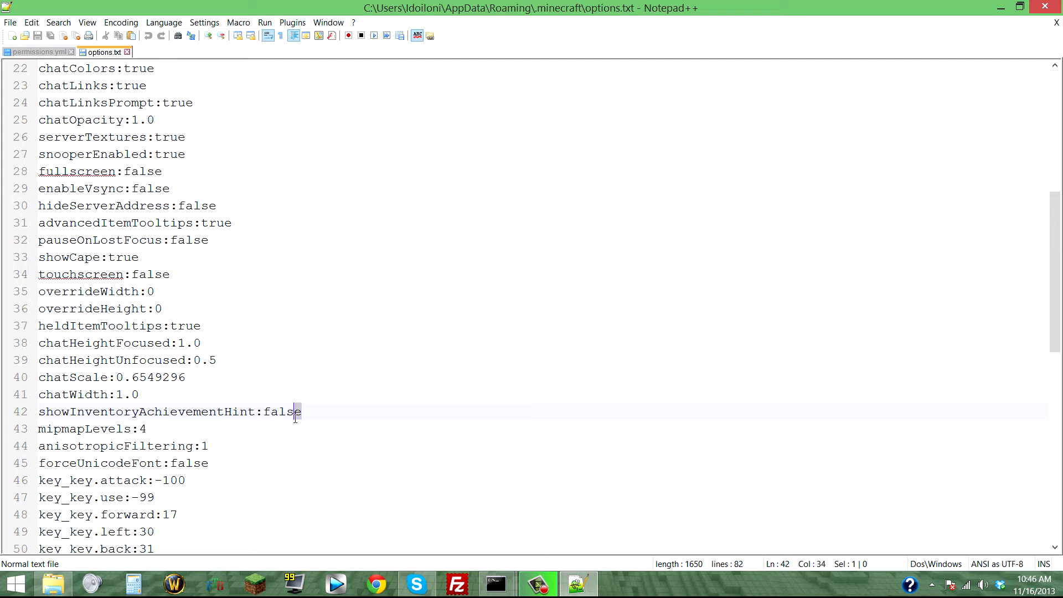
left_click(140, 395)
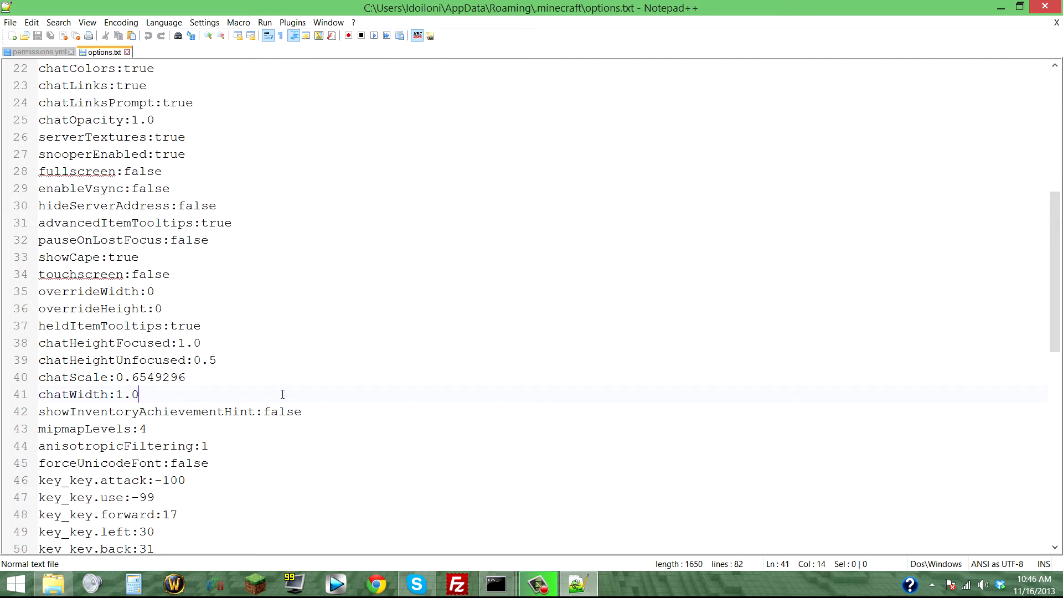
left_click(298, 411)
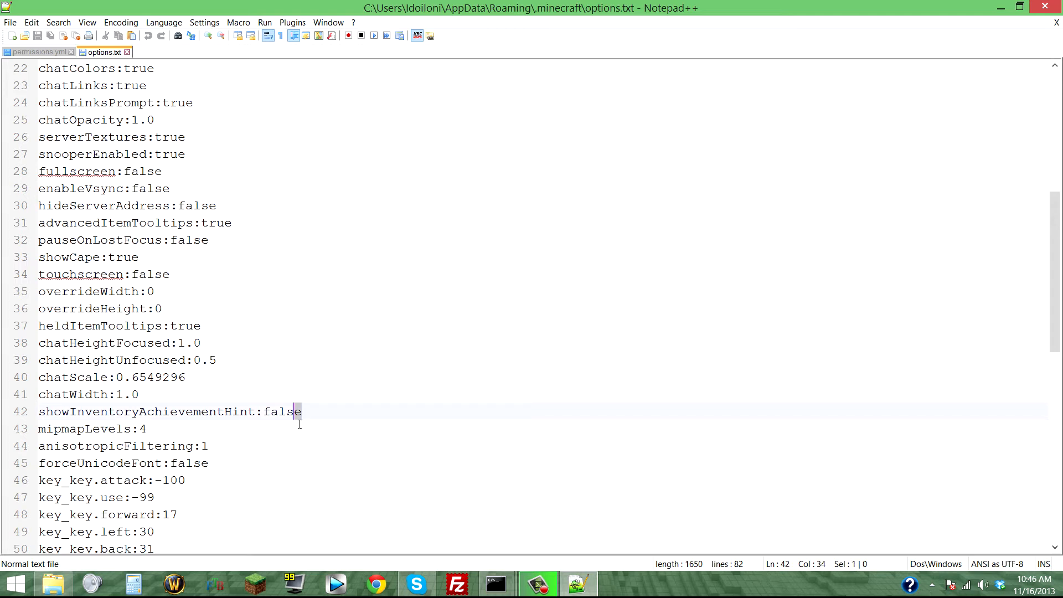
type("true")
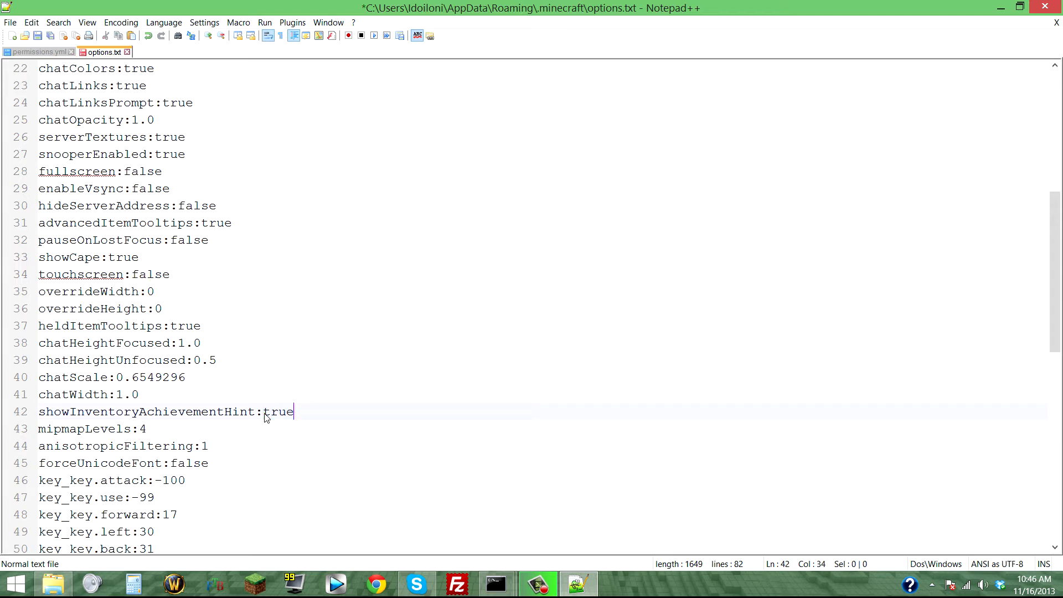
type("false")
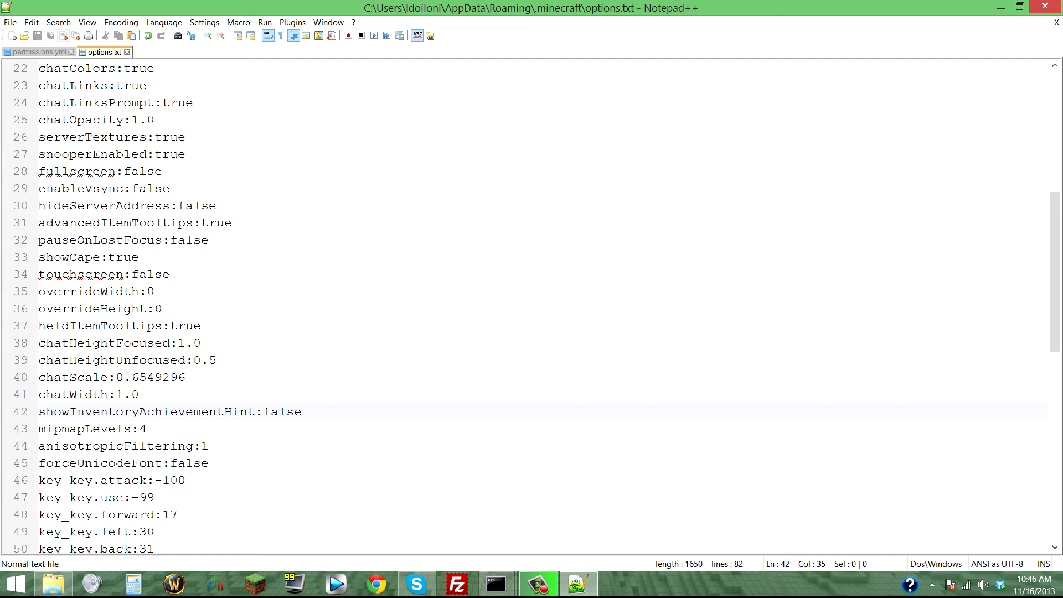
left_click(53, 583)
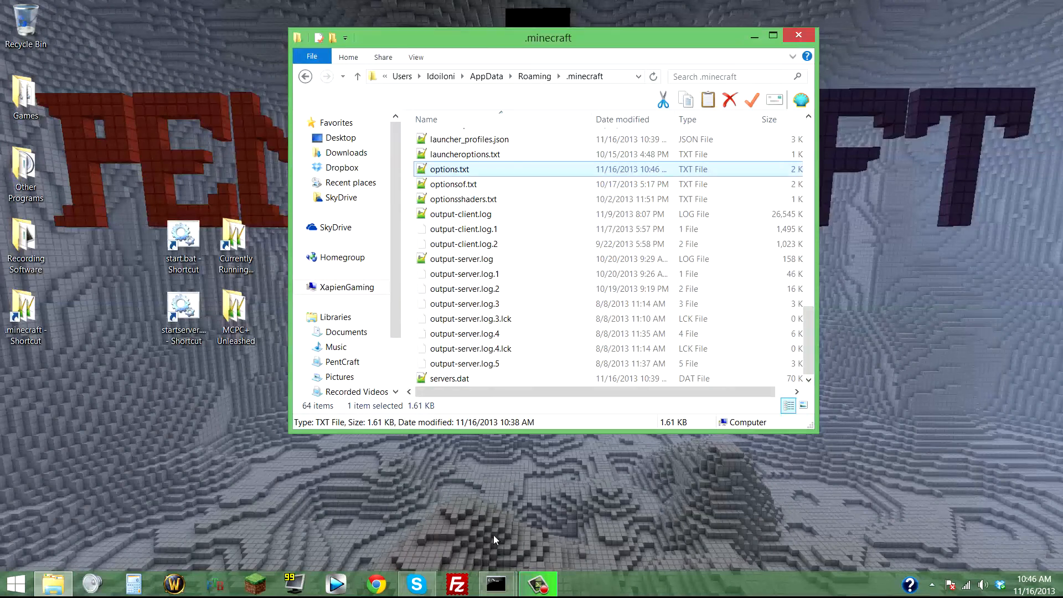